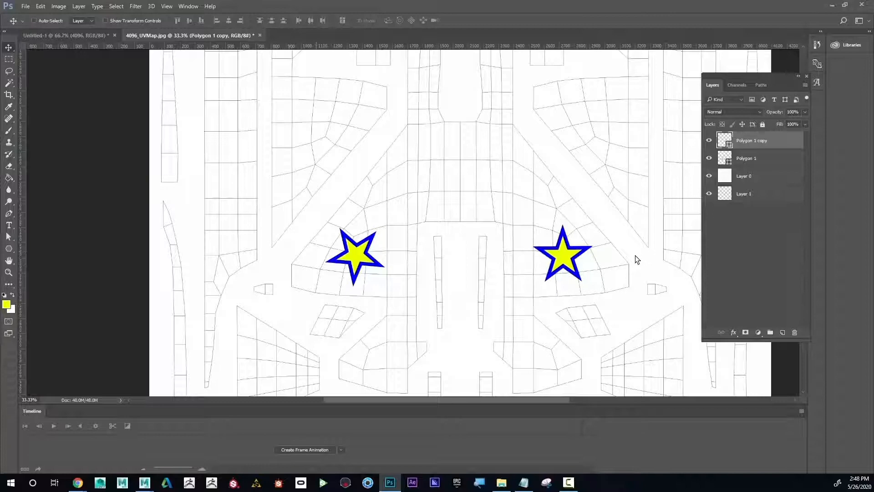
# Play the rigged character's walk cycle forward from the timeline playback controls.
pyautogui.click(143, 482)
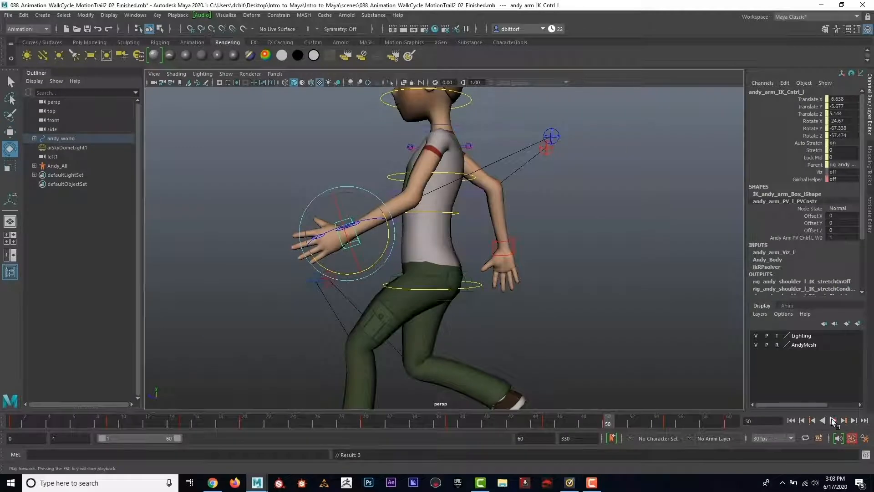
pyautogui.click(831, 421)
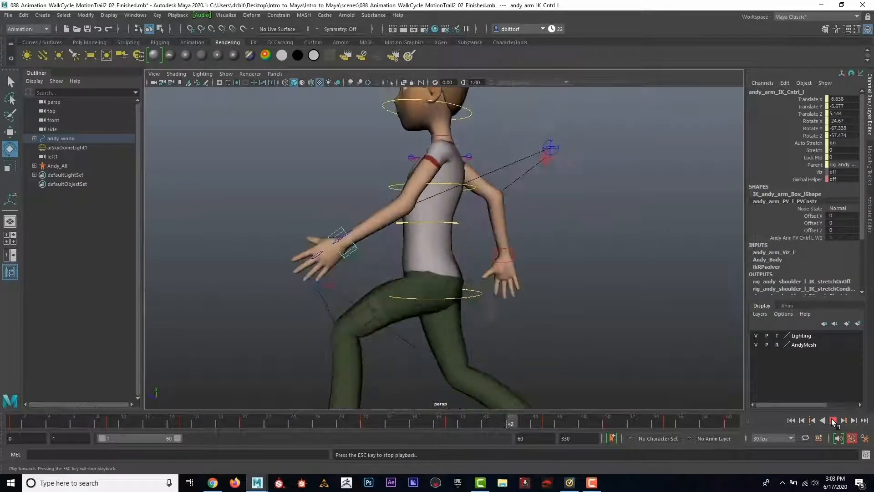